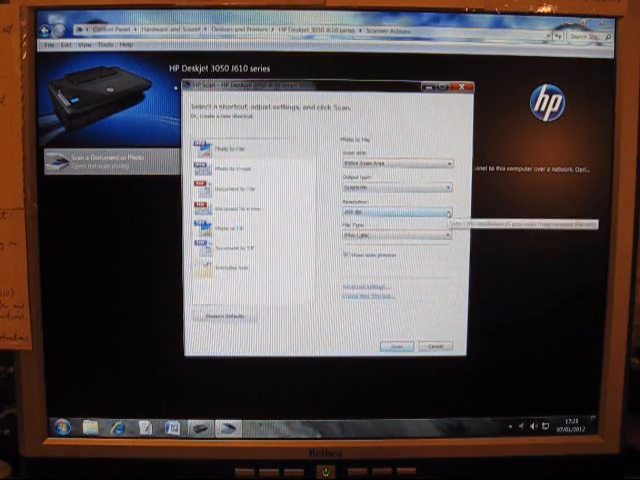
# Close the HP Scan window, leaving the Windows desktop showing.
pyautogui.click(442, 216)
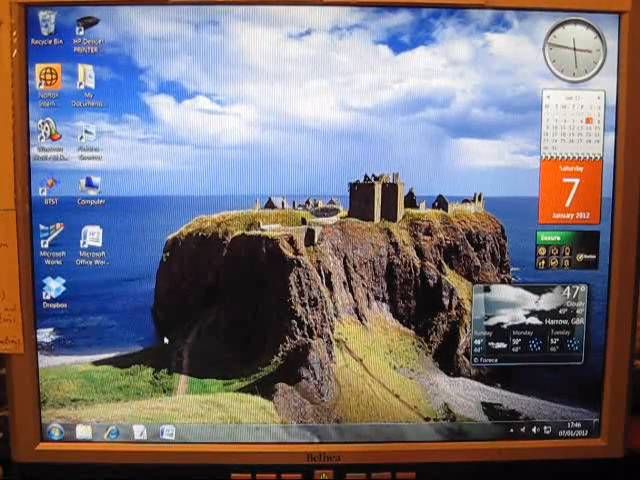
# Relaunch HP Scan from the desktop and choose the 'Photo to file' scan shortcut.
pyautogui.click(56, 436)
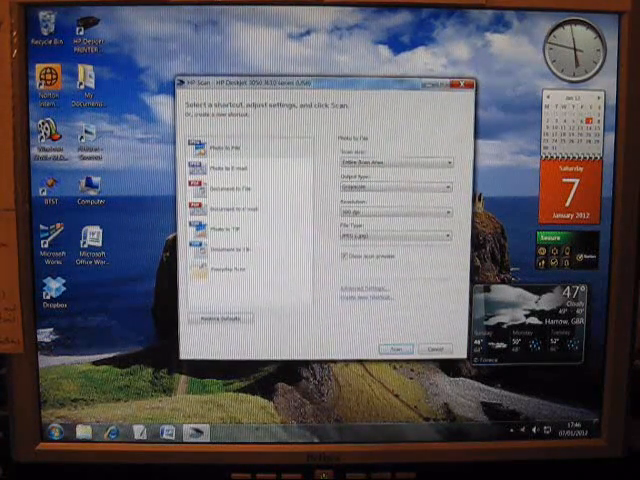
pyautogui.click(230, 144)
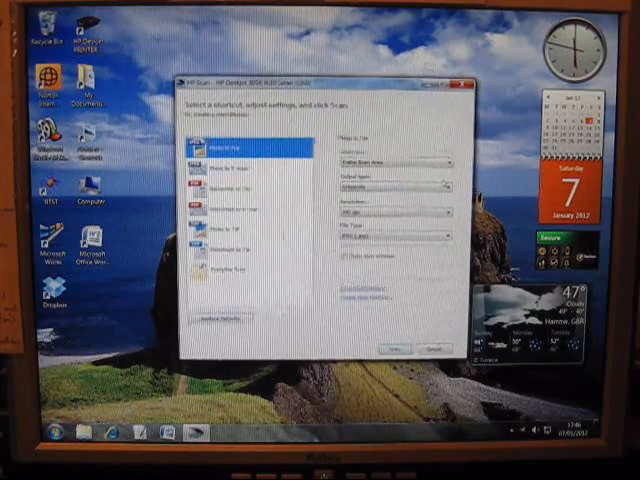